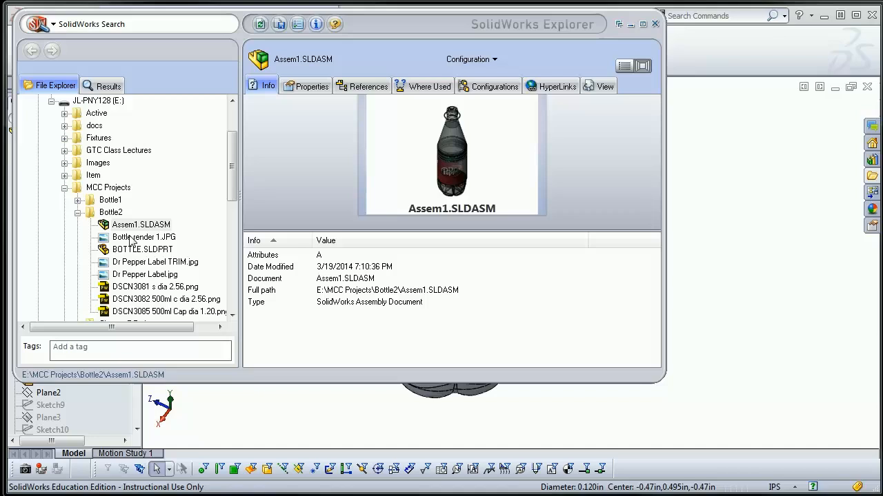
Preview the DSCN3081 bottle photo's info, then return to the Assem1 assembly file.
click(147, 286)
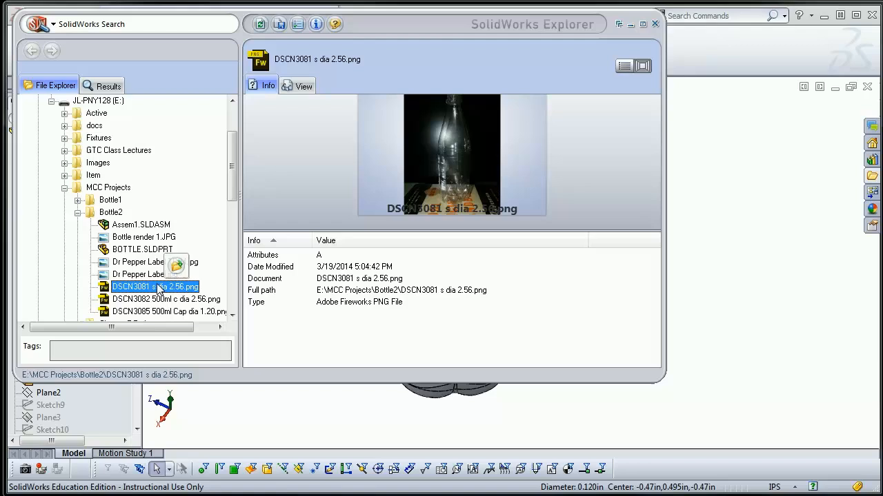
click(140, 223)
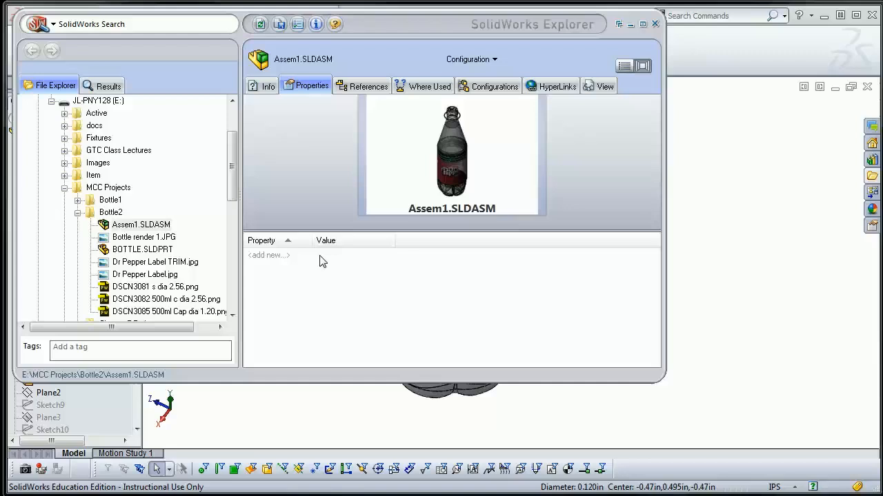
Select BOTTLE.SLDPRT to show its empty custom properties.
click(141, 250)
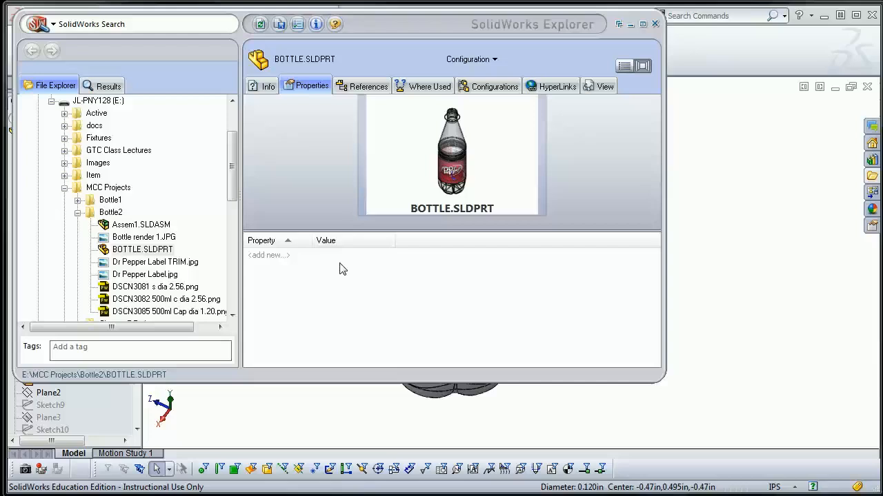
Show Assem1.SLDASM's references, listing BOTTLE.SLDPRT and the internal liquid part.
click(140, 224)
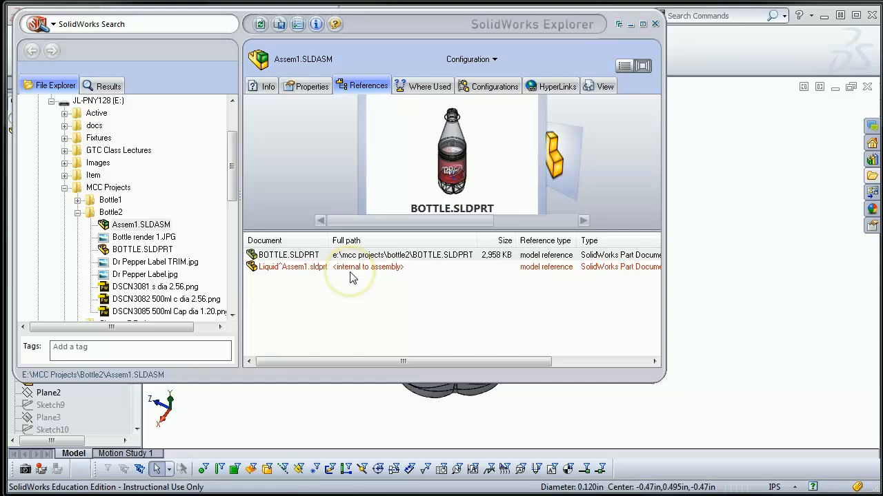
mouse_move(397, 282)
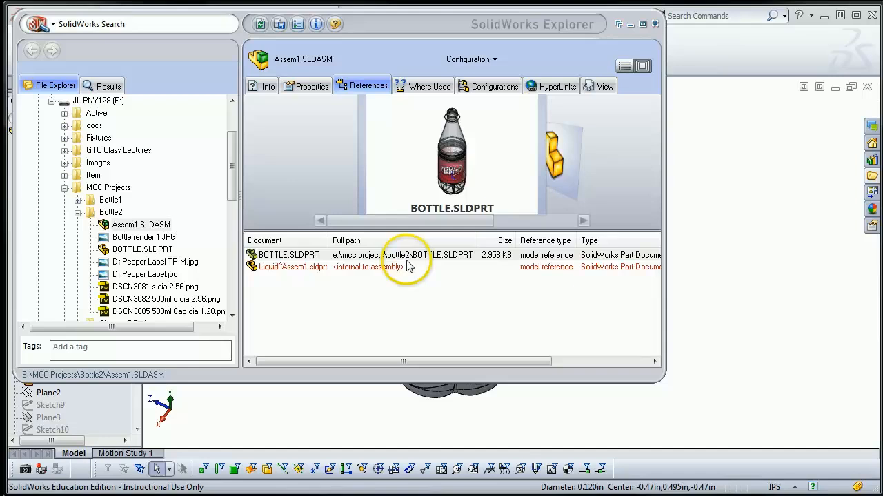
mouse_move(309, 309)
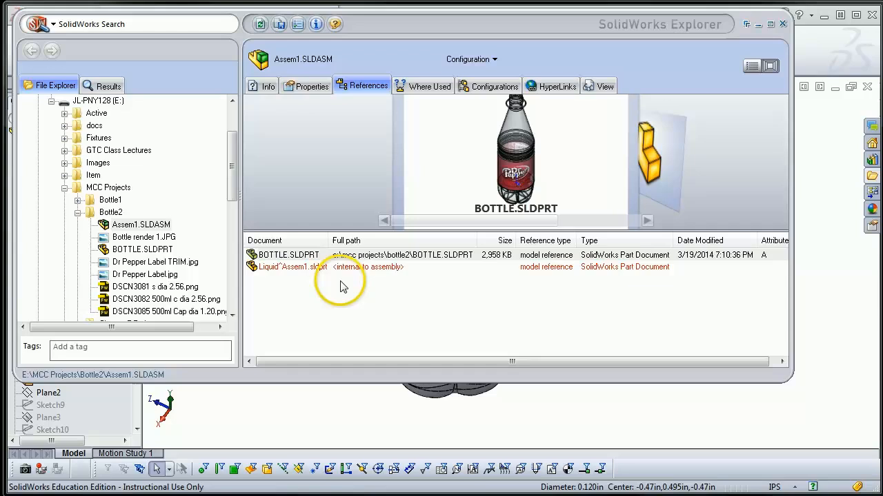
click(423, 86)
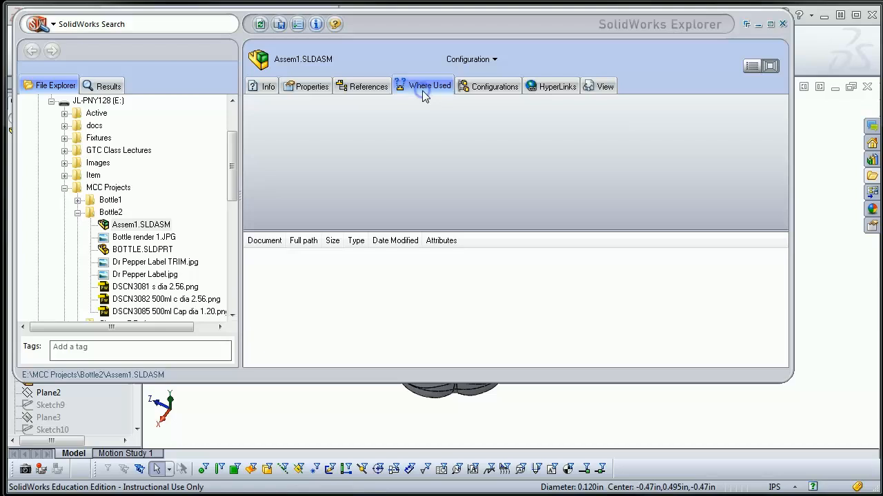
Review Assem1's where-used list, its single Default configuration, and its hyperlinks.
click(440, 85)
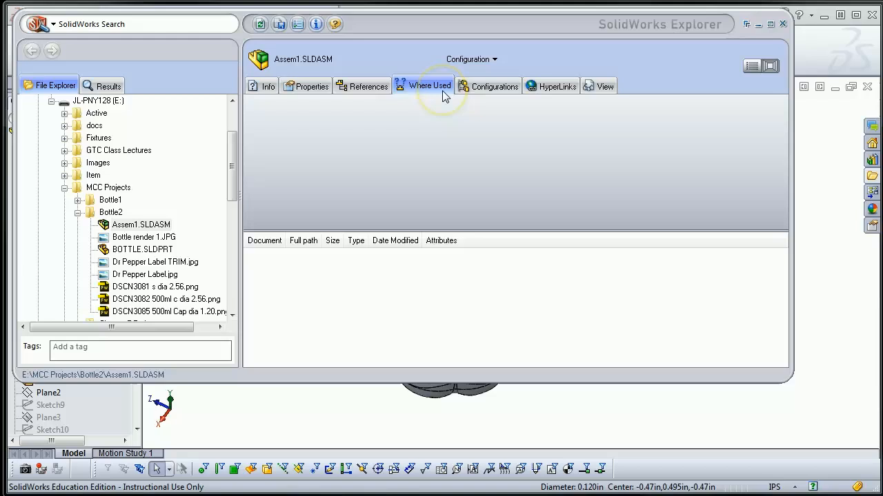
click(493, 85)
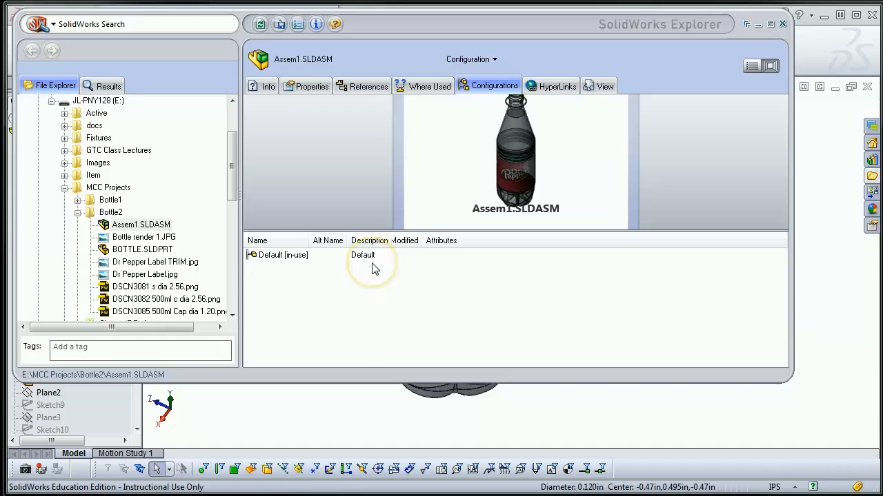
click(551, 86)
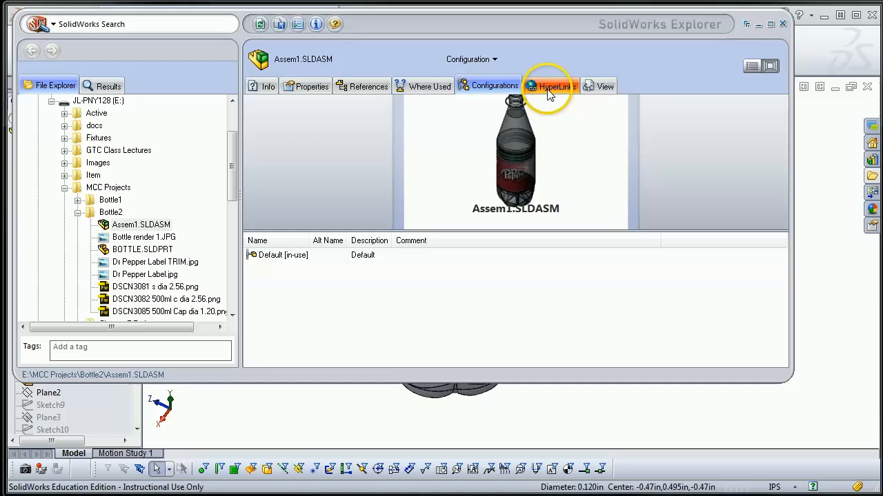
click(602, 85)
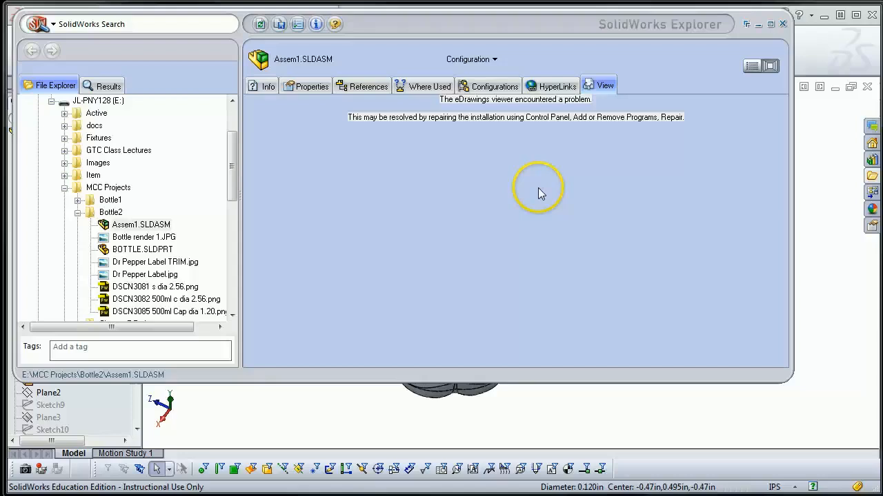
mouse_move(301, 99)
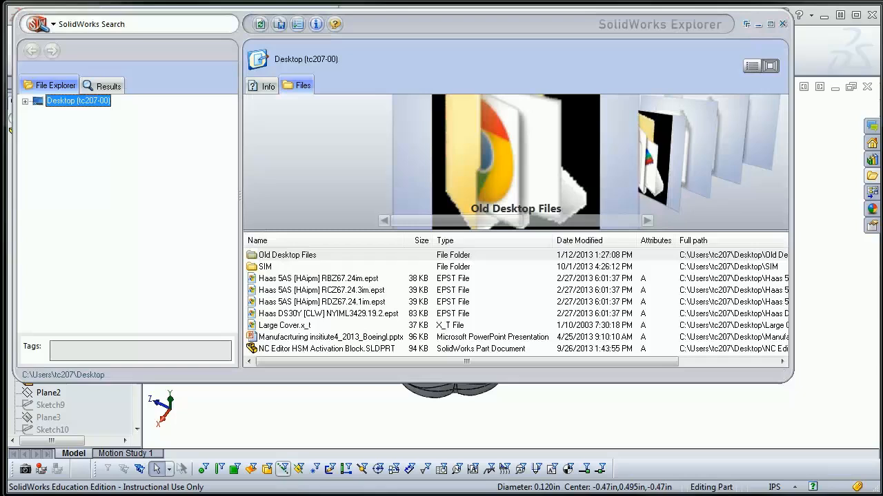
click(26, 101)
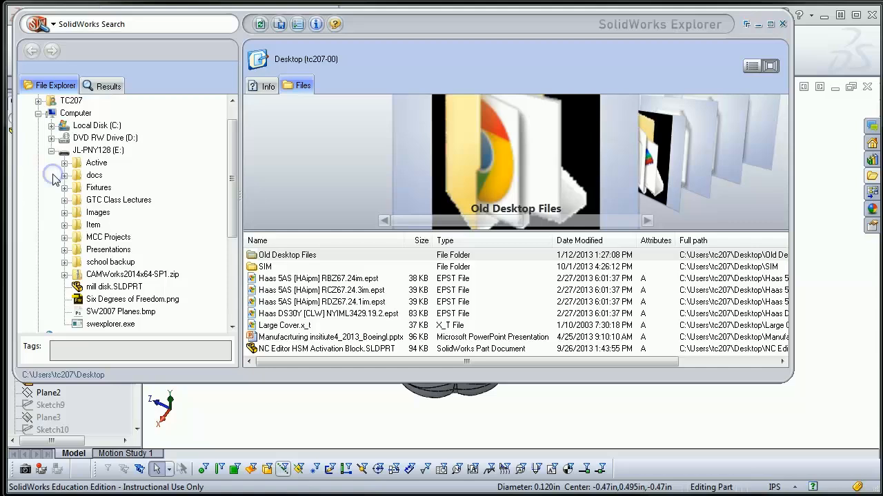
click(140, 224)
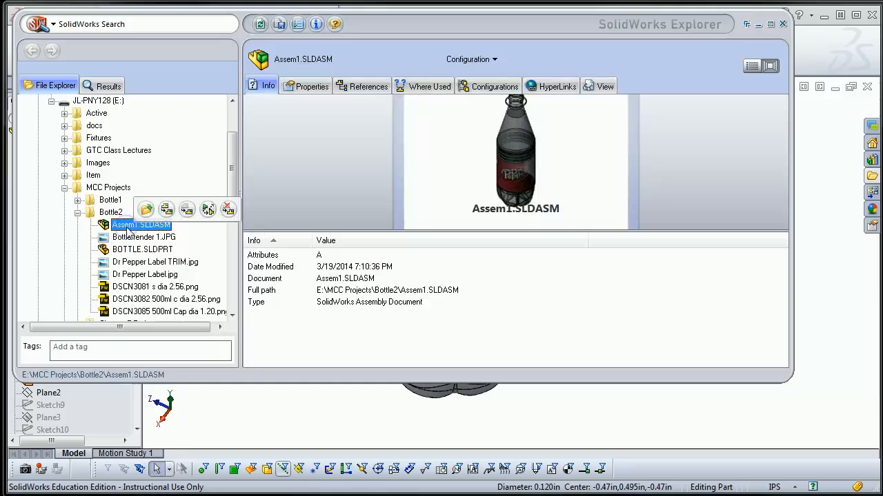
mouse_move(147, 210)
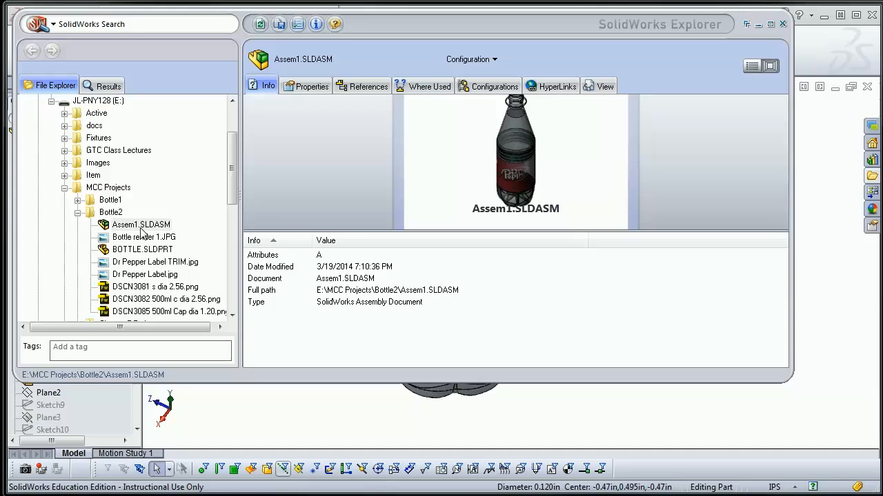
click(141, 224)
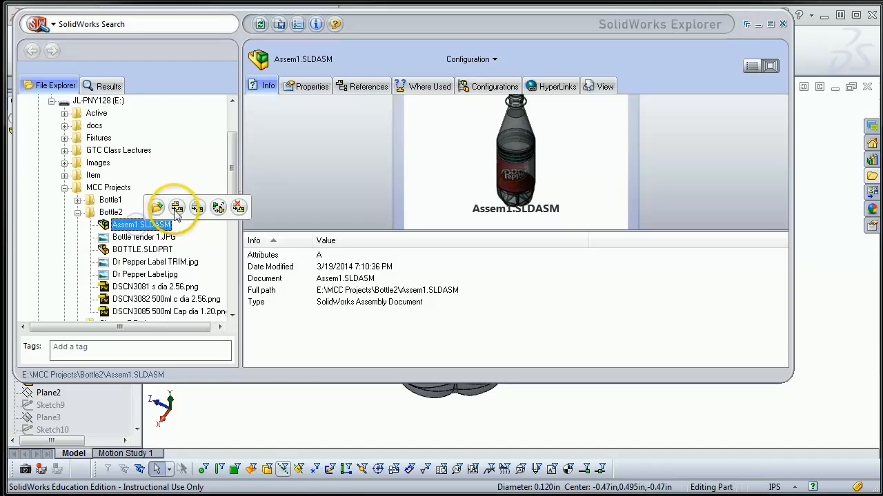
click(176, 207)
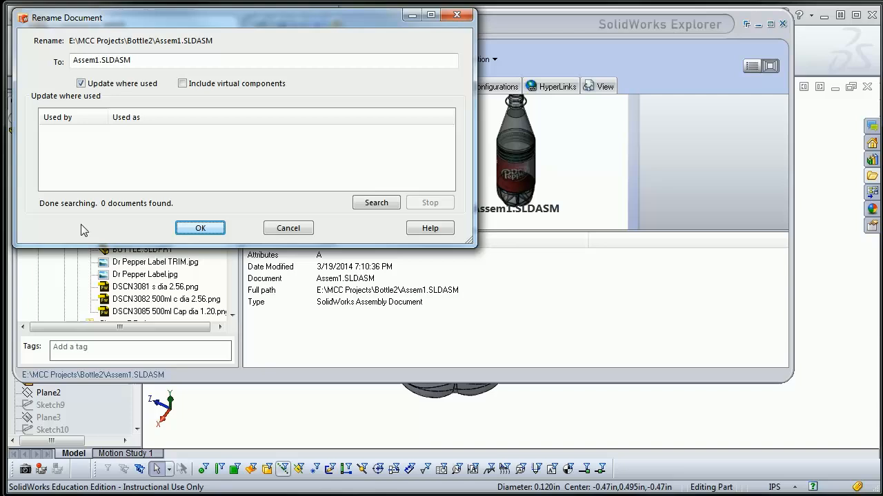
Rename Assem1 to Bottle.SLDASM, including virtual components, and accept the search warning.
text(Bottl)
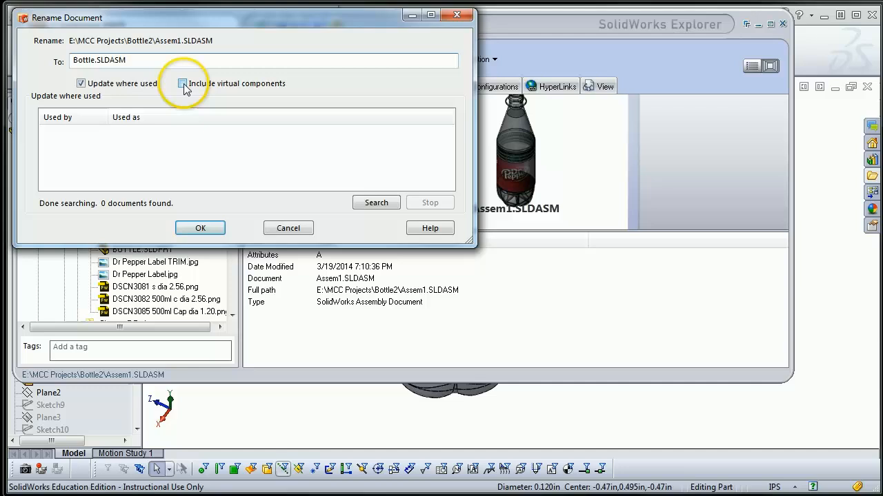
click(178, 83)
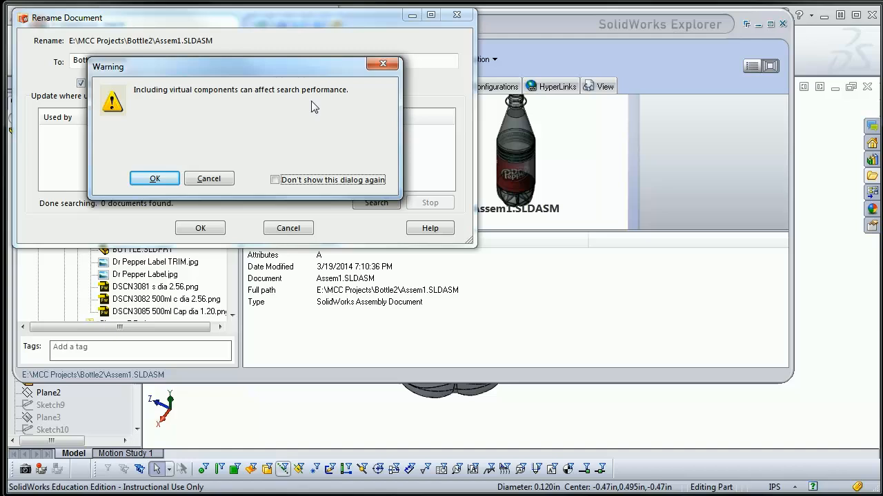
click(155, 177)
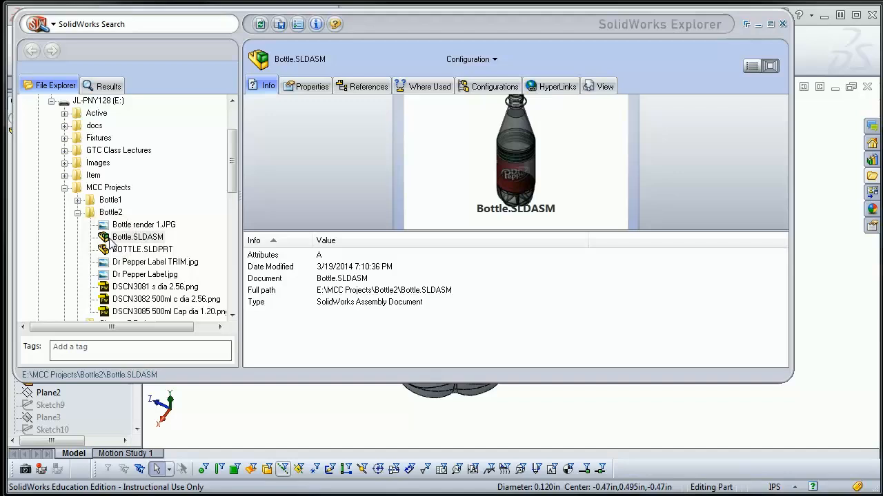
click(110, 212)
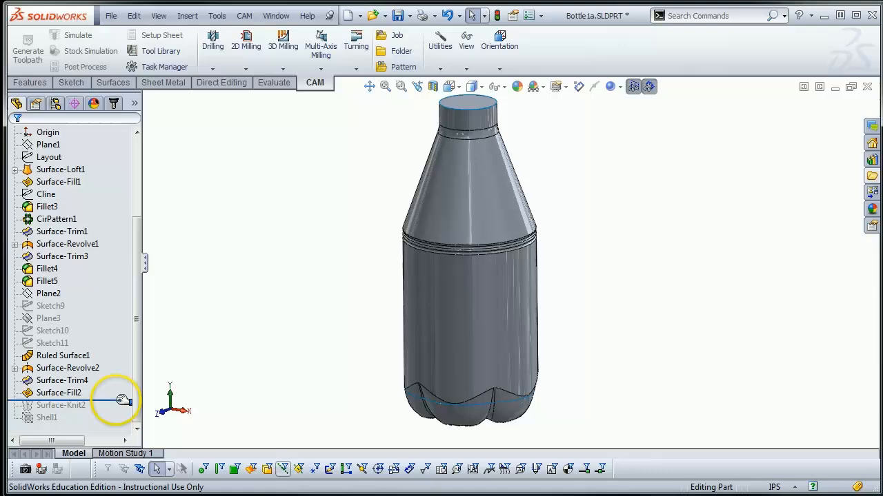
Begin editing the Surface-Knit2 feature of the Bottle1a part.
double_click(59, 405)
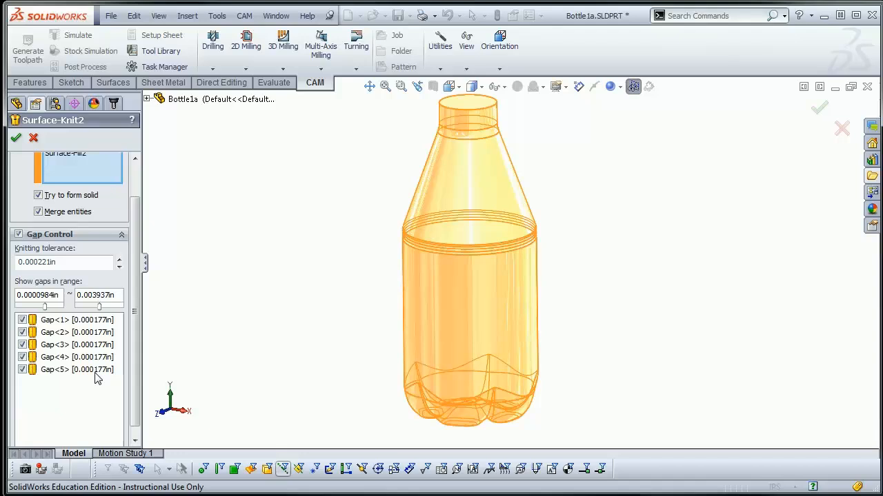
Inspect one of the five small gaps listed in Surface-Knit2's Gap Control.
click(15, 139)
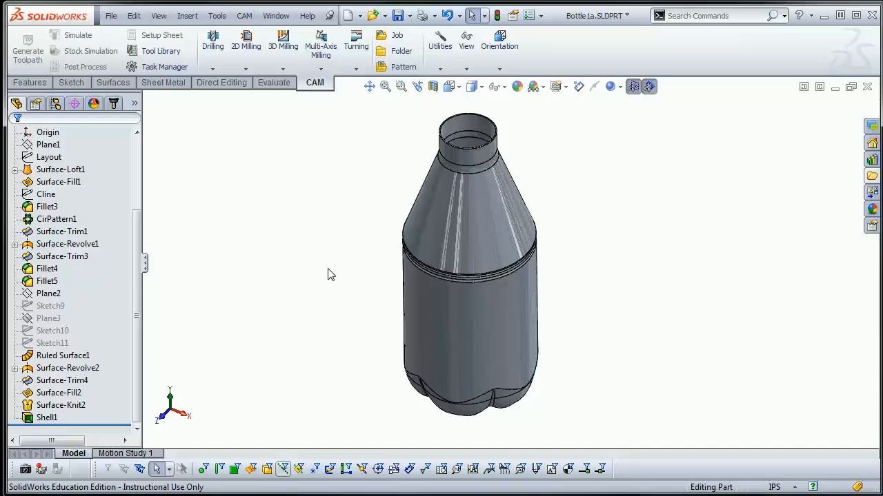
Bring up Shell1's edit options to review its 0.02 in wall and removed top face.
right_click(46, 417)
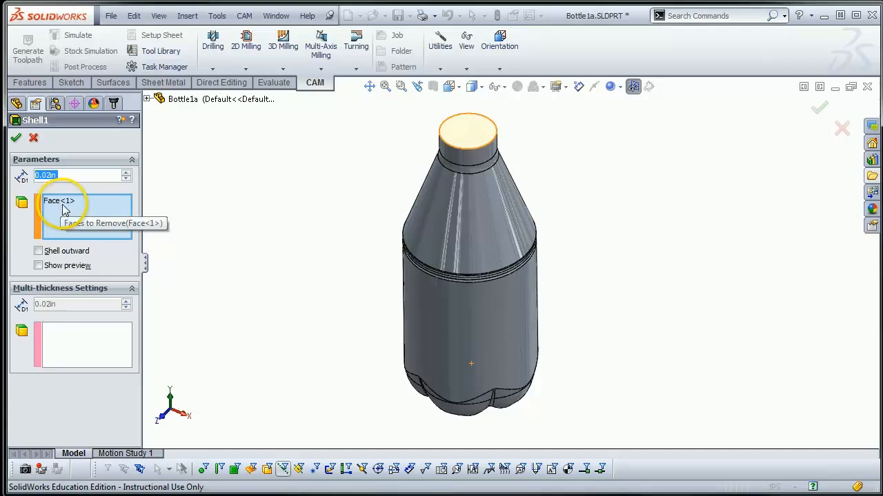
mouse_move(74, 213)
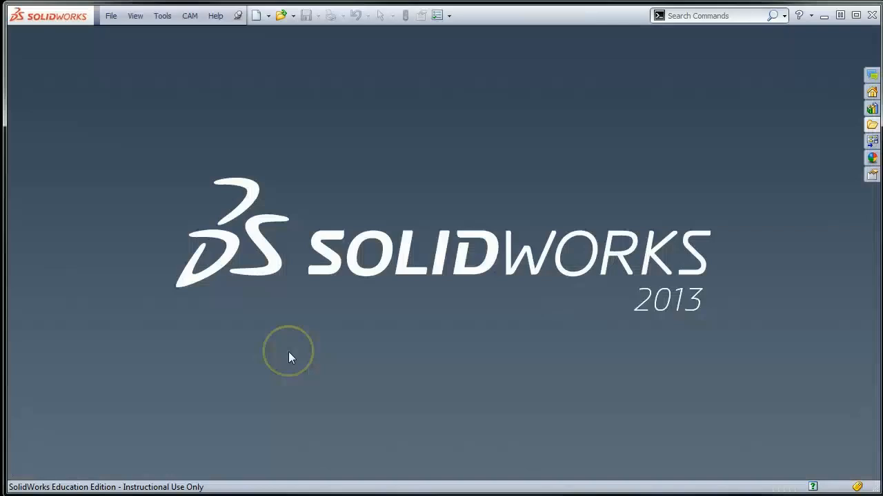
Open Bottle.SLDASM from the Bottle2 folder and relink it to the renamed BOTTLE.SLDPRT.
click(110, 15)
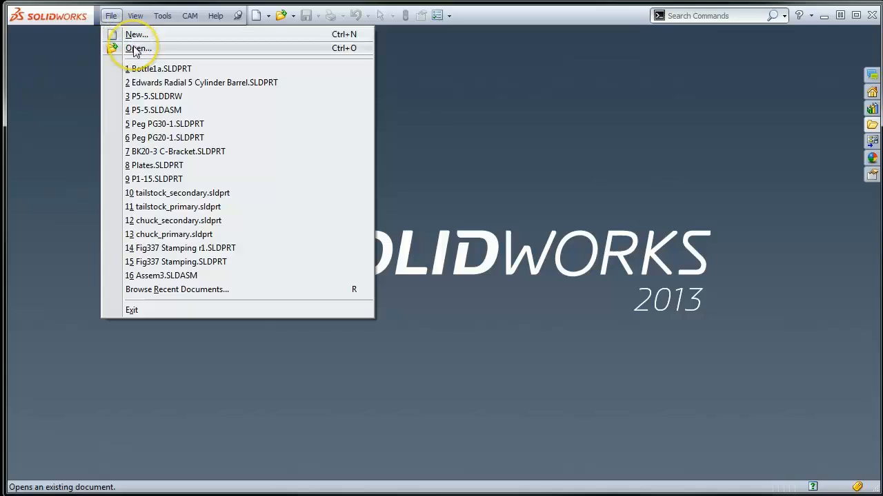
click(137, 47)
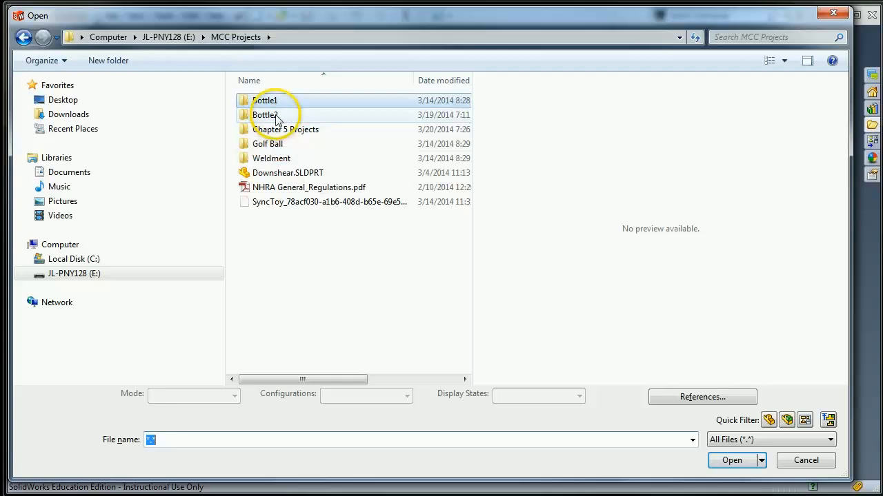
double_click(265, 115)
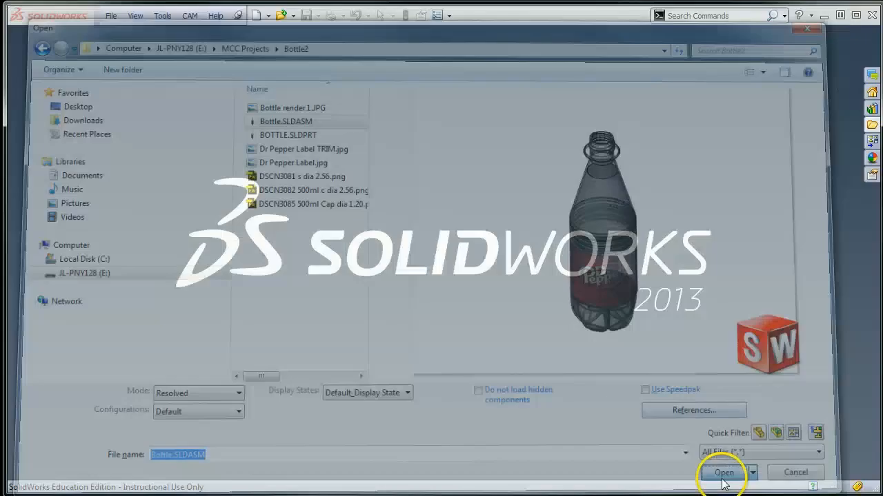
click(725, 473)
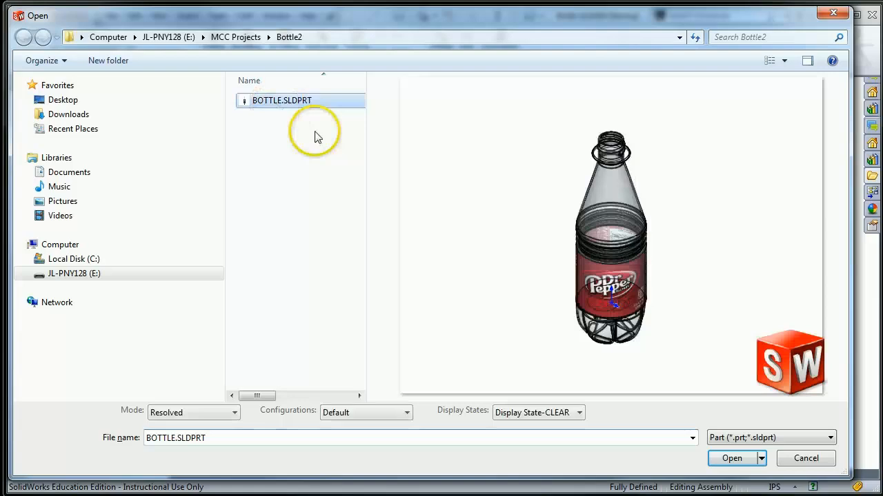
click(731, 458)
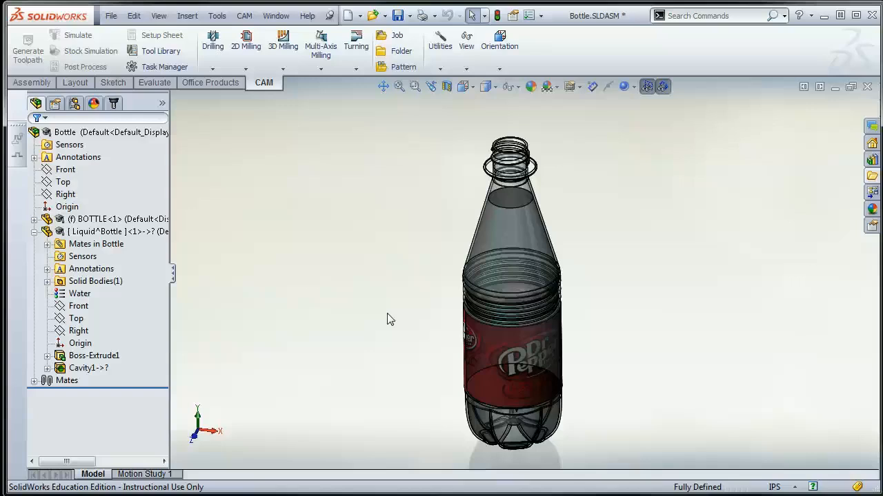
mouse_move(270, 270)
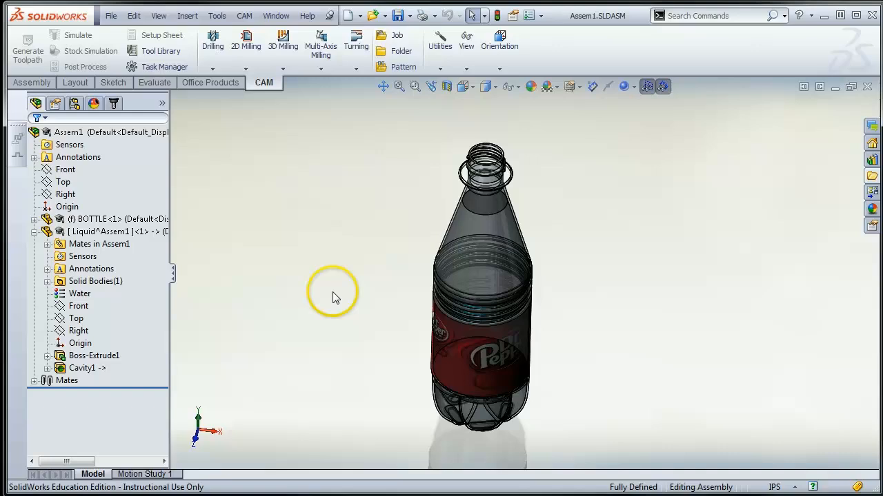
Open the BOTTLE part and adjust the display of its threaded neck.
click(104, 218)
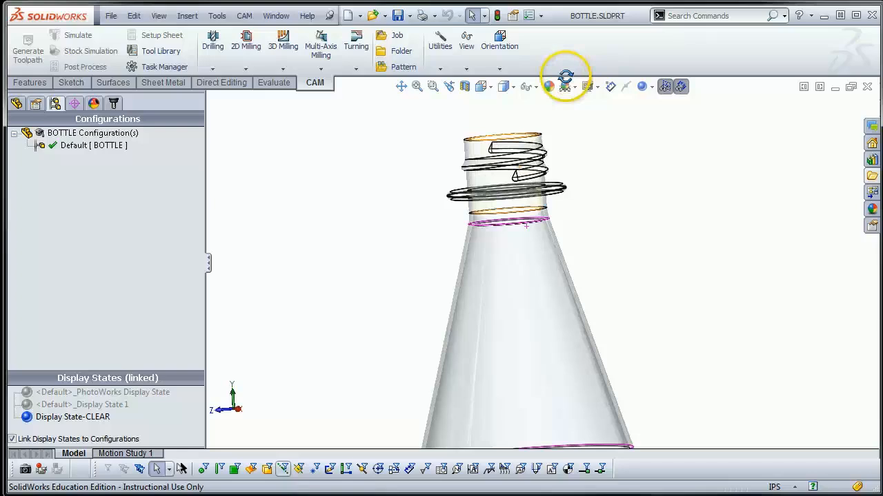
click(220, 82)
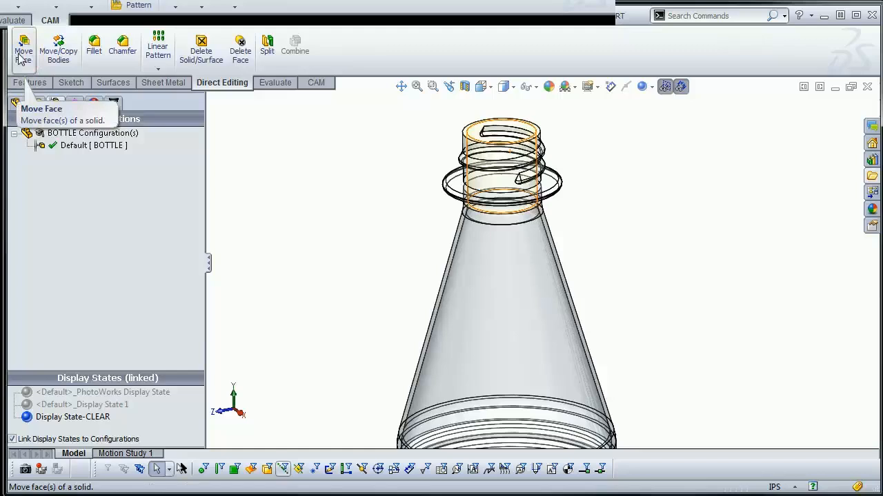
Start a Move Face offset of 0.010 in on the threaded neck face.
click(23, 44)
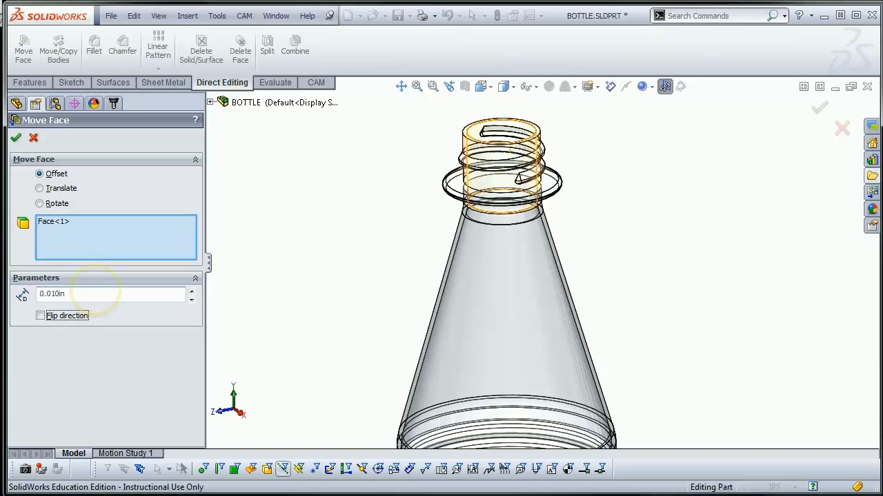
mouse_move(495, 221)
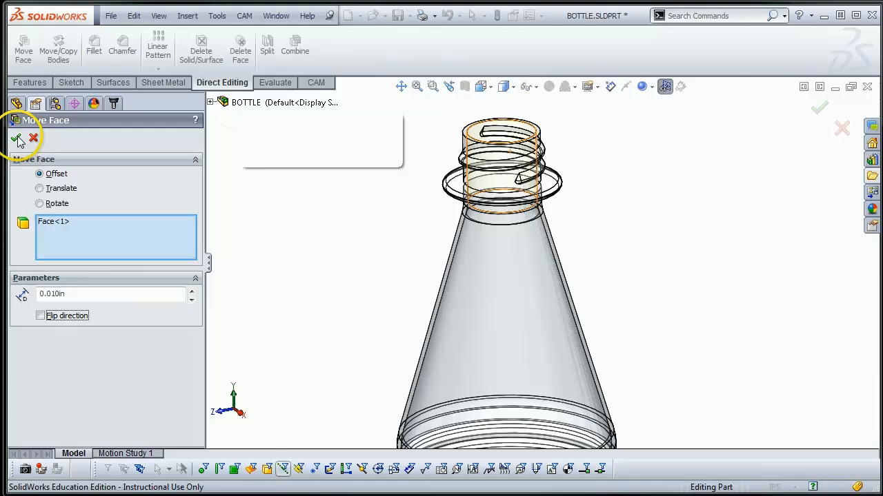
Apply the 0.010 in neck face offset, which fails and leaves the part unchanged.
click(15, 138)
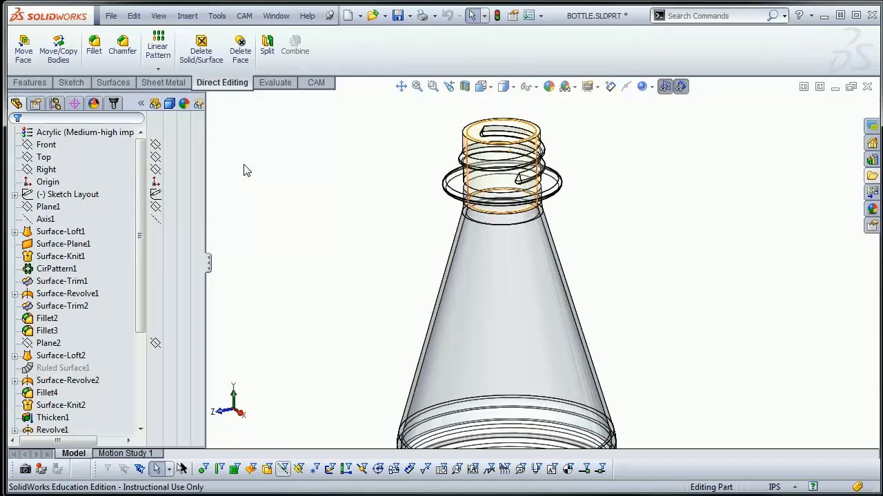
mouse_move(527, 159)
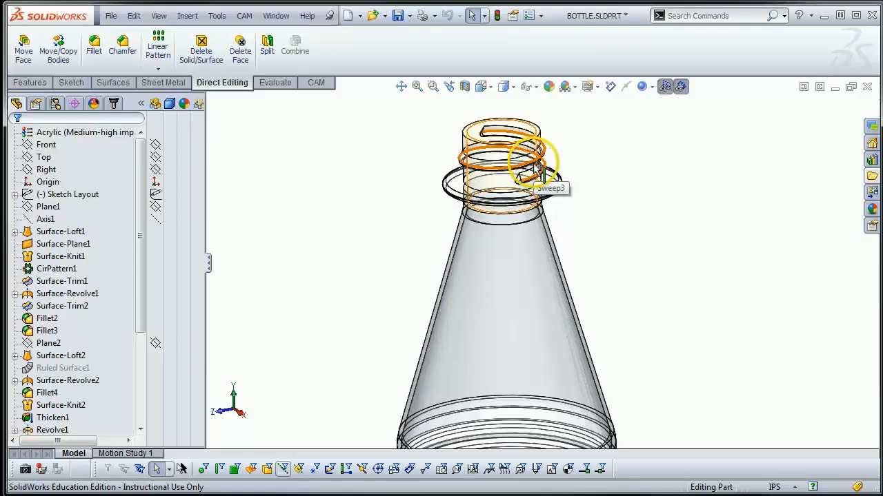
mouse_move(524, 165)
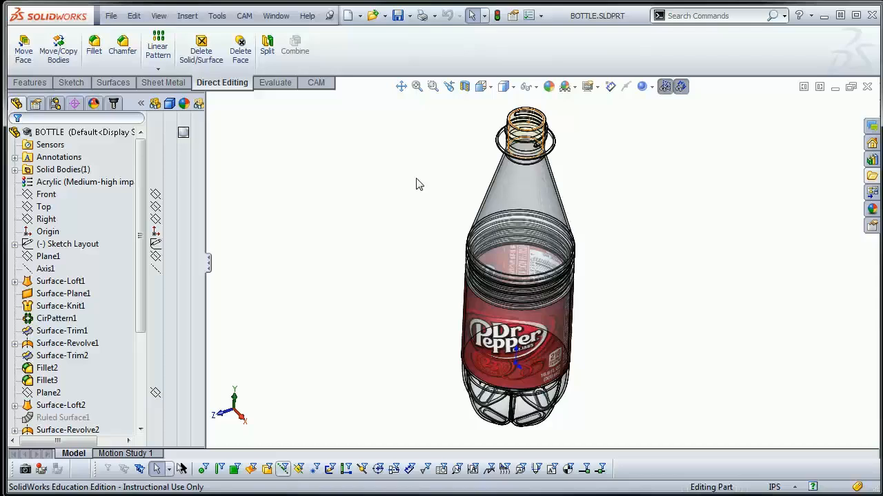
mouse_move(613, 218)
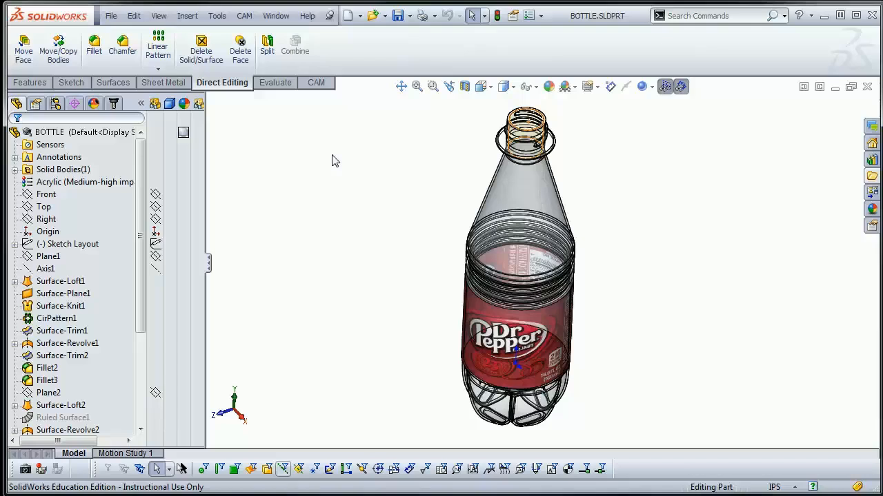
mouse_move(461, 125)
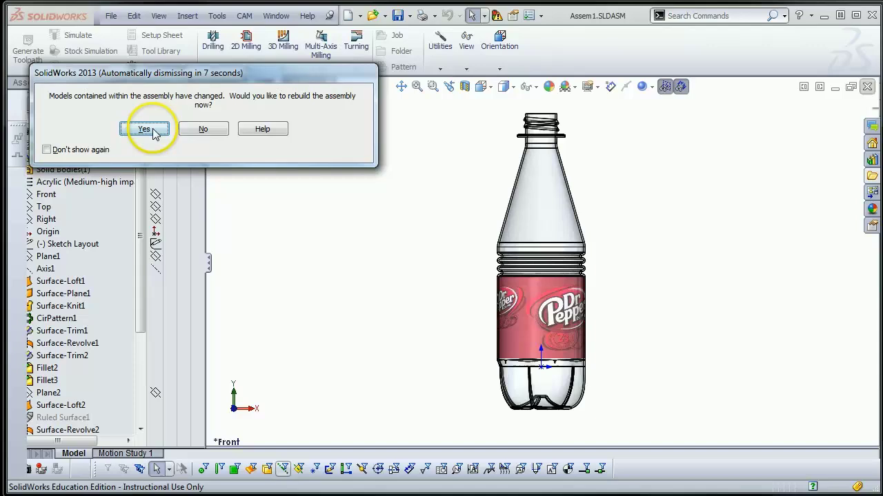
Confirm the rebuild prompt so Assem1 reloads with the changed BOTTLE and Liquid components.
click(143, 129)
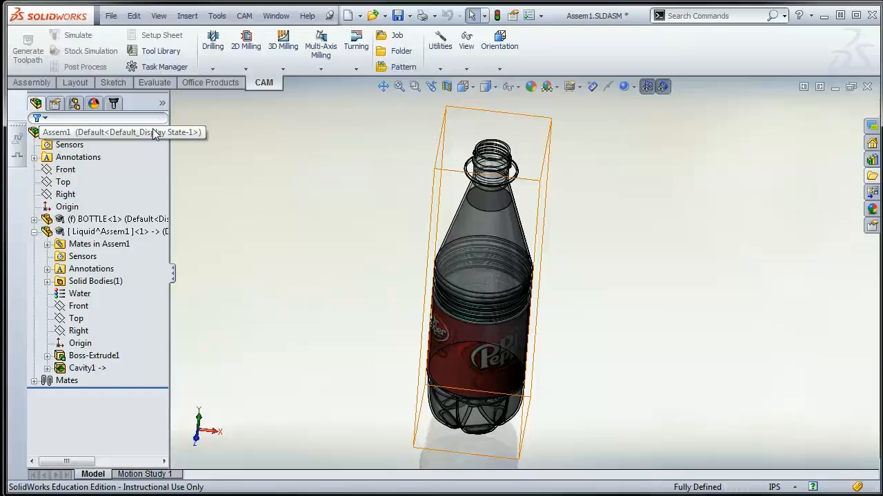